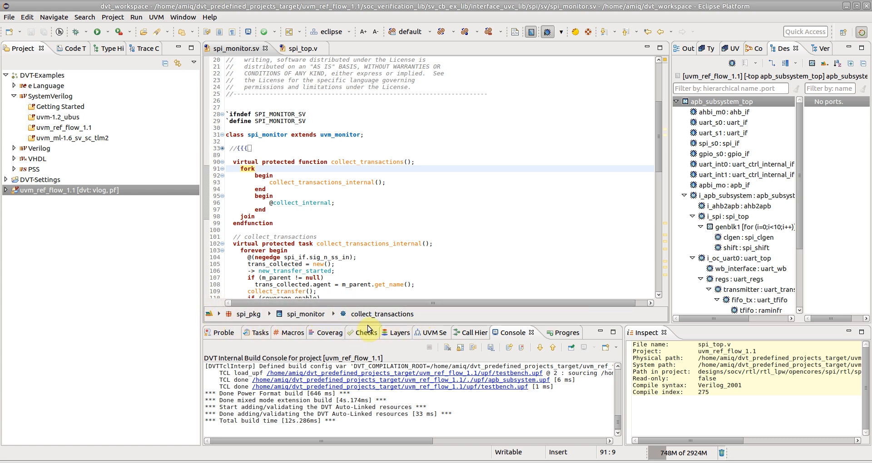
mouse_move(424, 318)
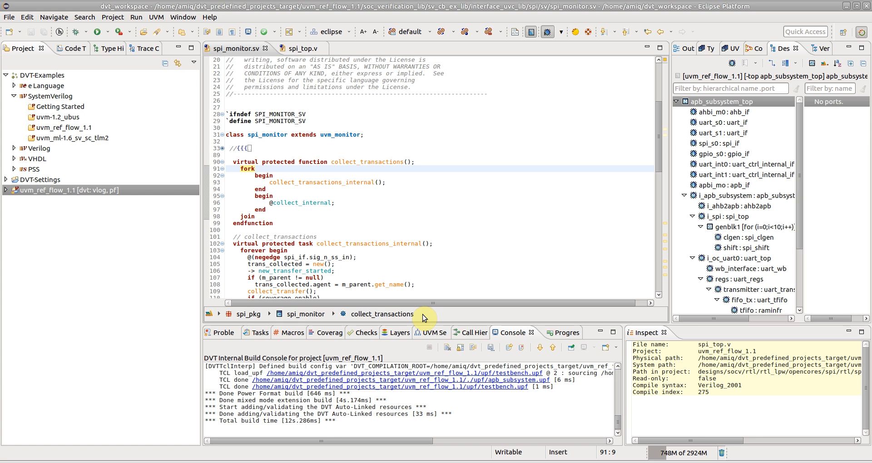
View spi_top.v at the spi_shift instance, then return to spi_monitor.sv at covergroup cov_trans_cg
click(255, 168)
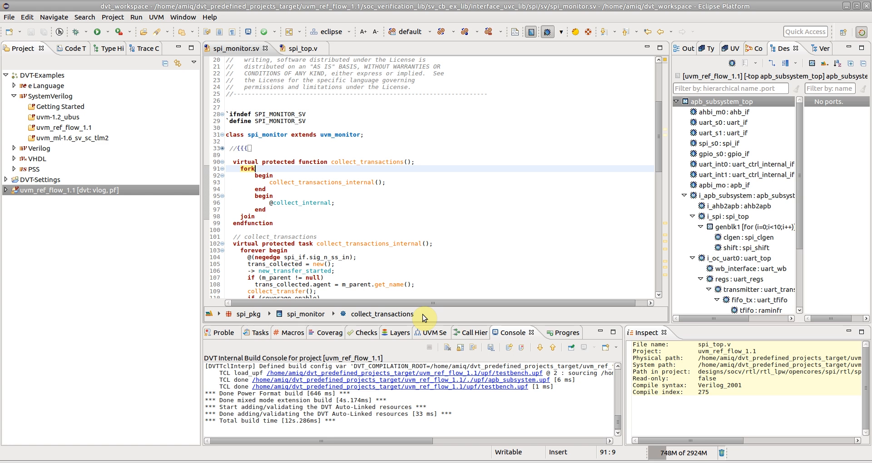
mouse_move(382, 314)
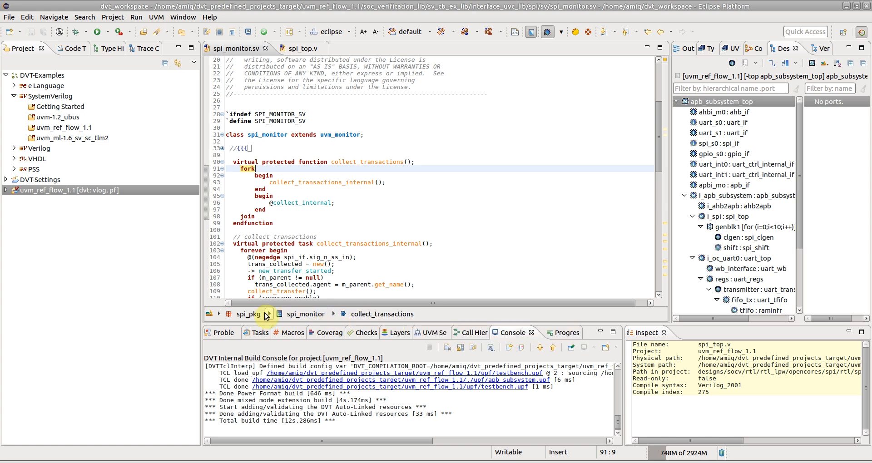
mouse_move(211, 313)
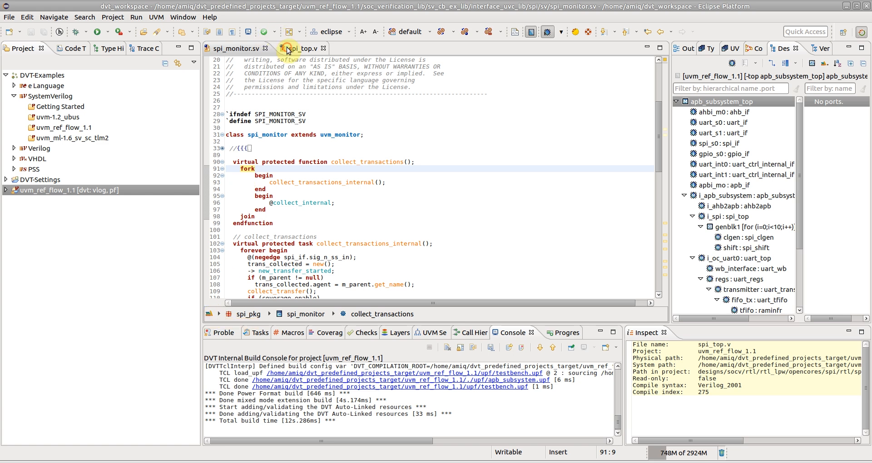
click(302, 48)
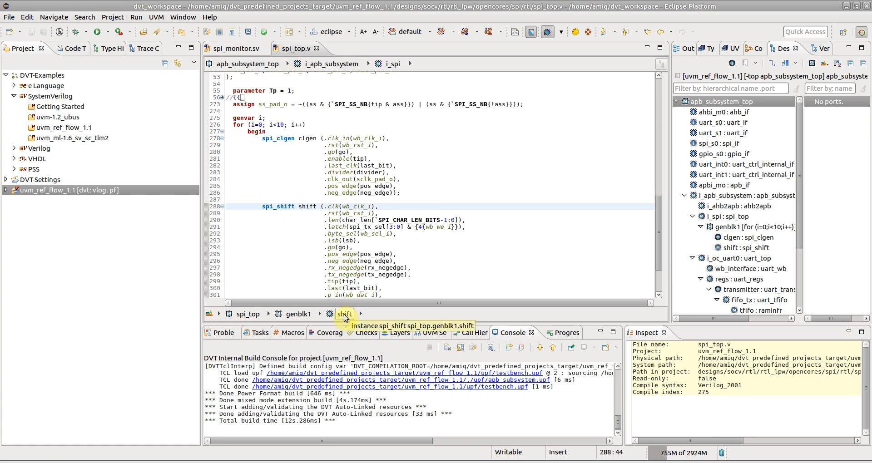
mouse_move(299, 314)
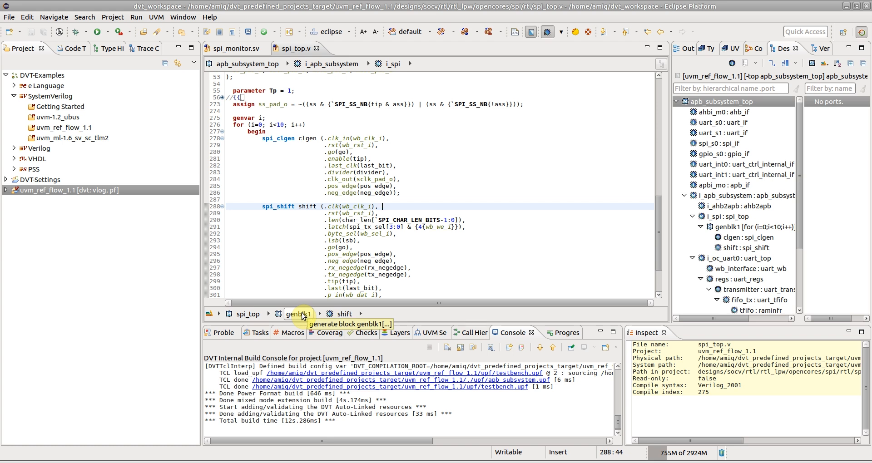
mouse_move(248, 313)
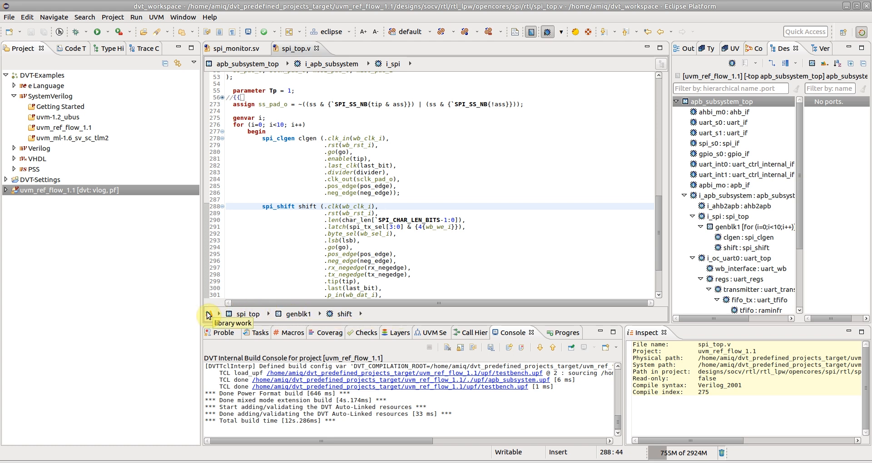
click(234, 48)
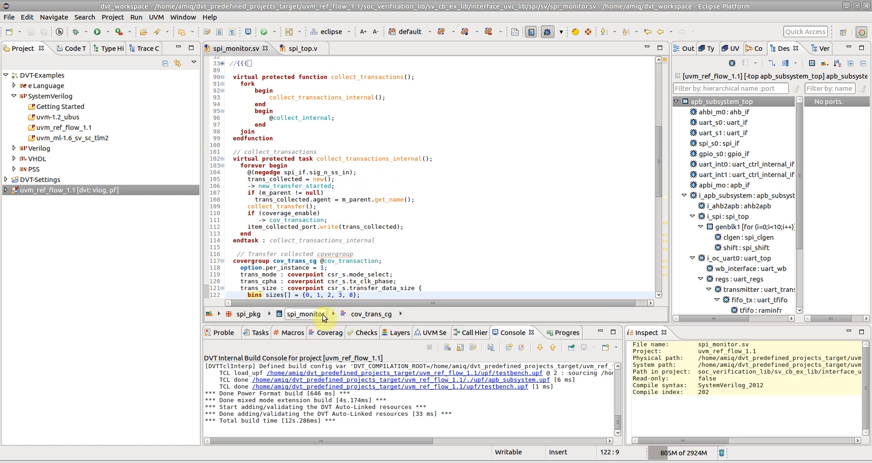
Use the spi_monitor and spi_pkg breadcrumbs to reach the class declaration and open spi_pkg.sv
click(305, 314)
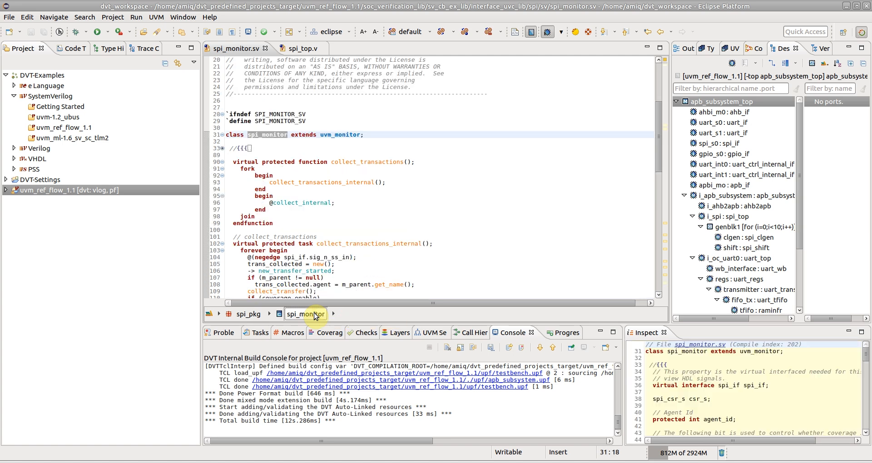
click(249, 314)
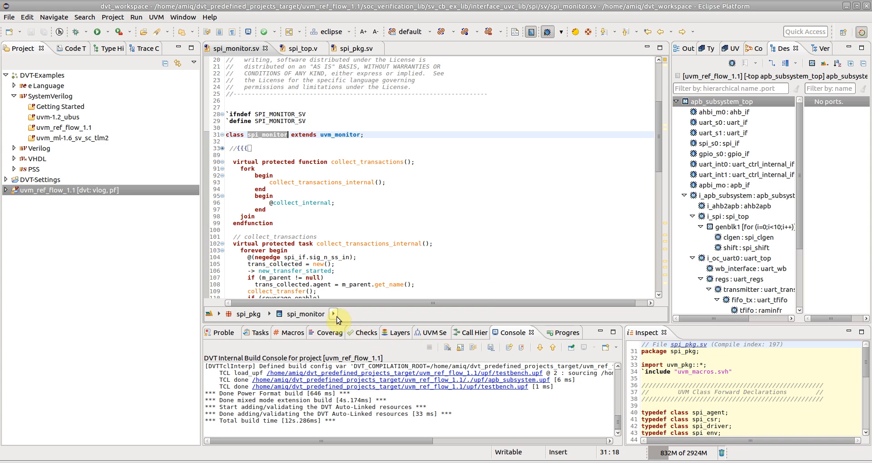
Show the spi_monitor class member list with agent_id, collect_internal and coverage items
click(334, 313)
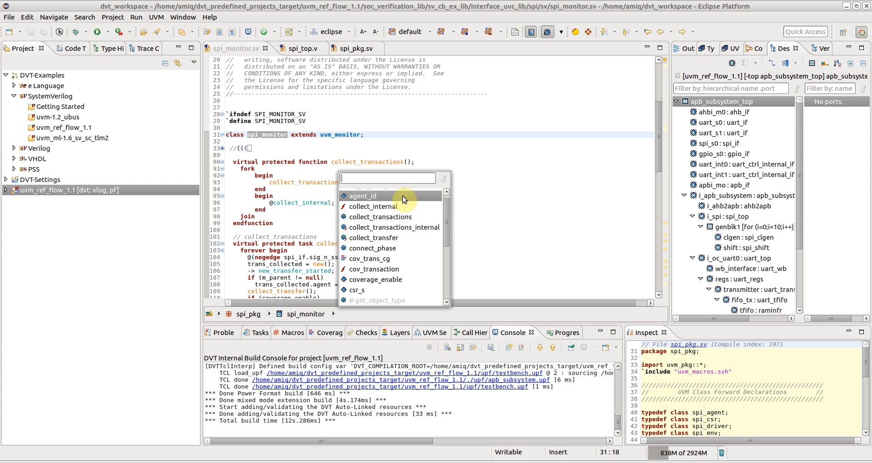
mouse_move(364, 196)
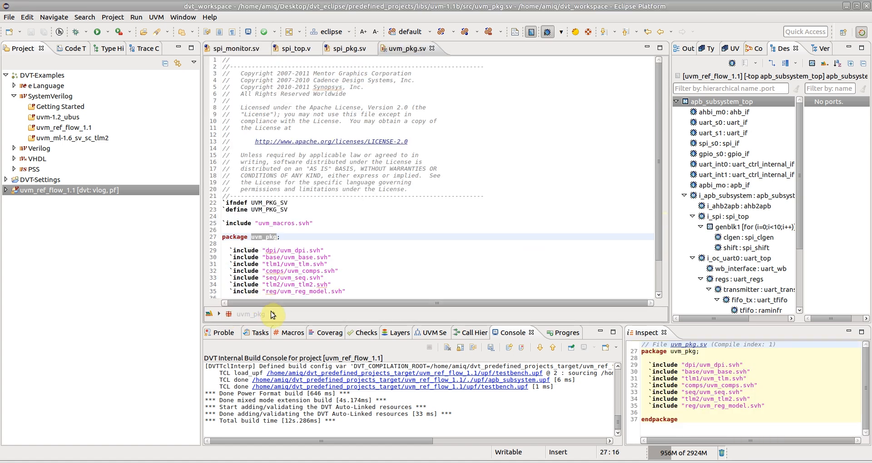
Filter spi_top.v's breadcrumb child list with 'Tx' to reach the tx_negedge wire declaration
key(ctrl+space)
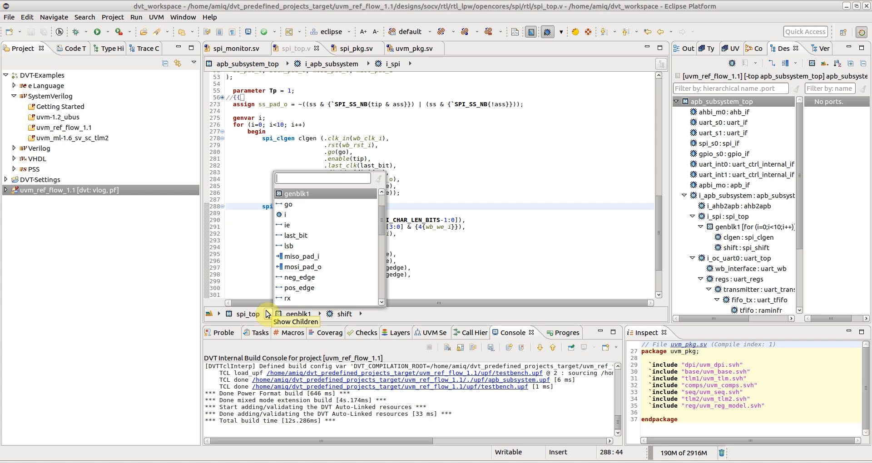
text(Tx)
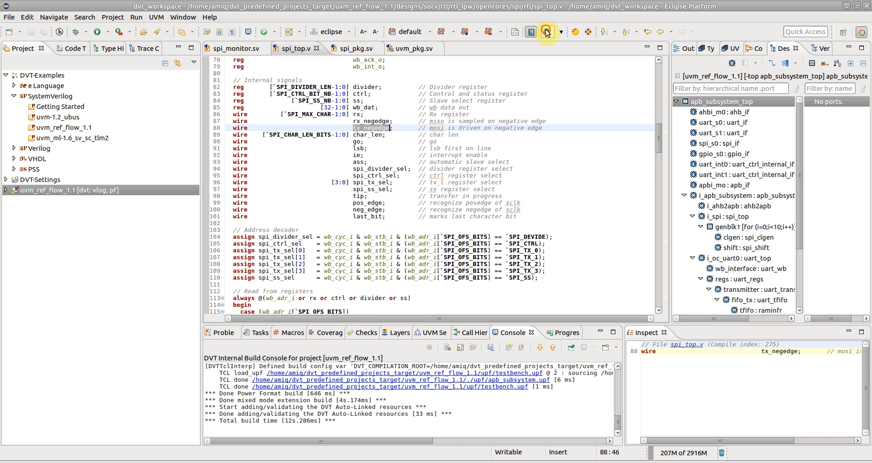
Show the breadcrumb trails again and enable the Scope option in the breadcrumb dropdown
scroll(down, 3)
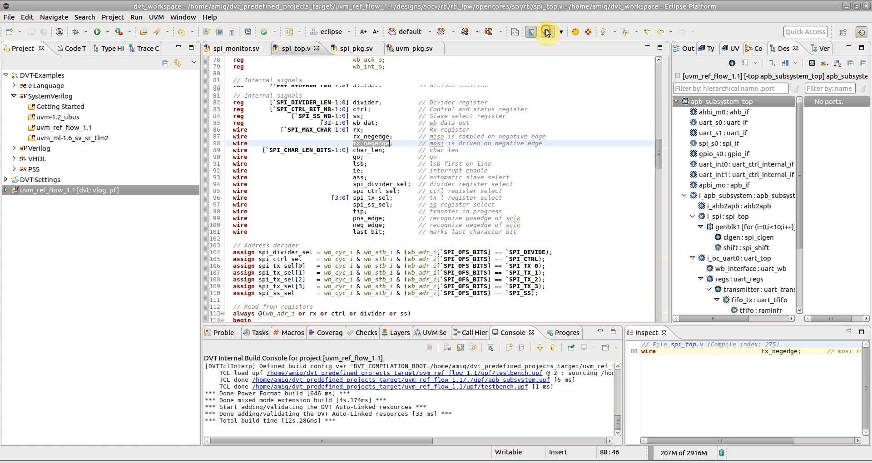
click(546, 32)
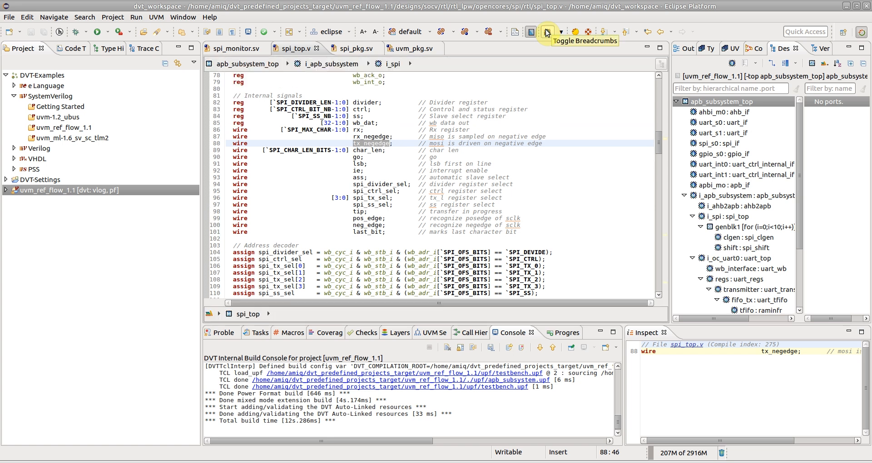
click(557, 32)
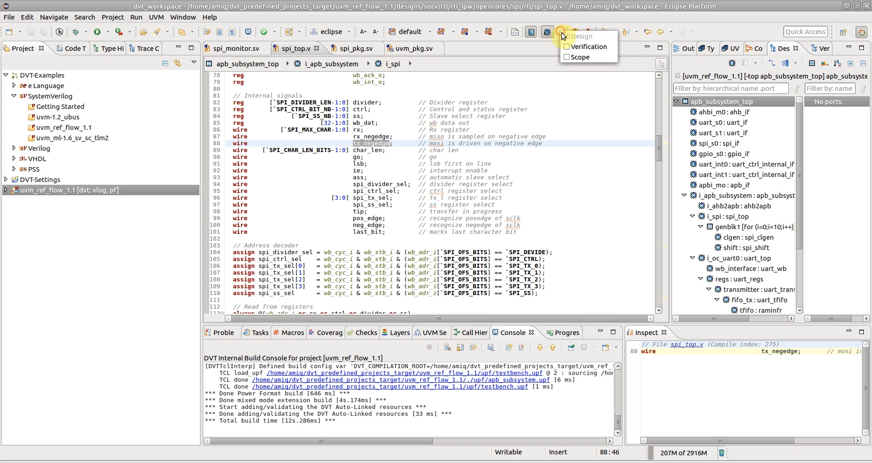
click(567, 56)
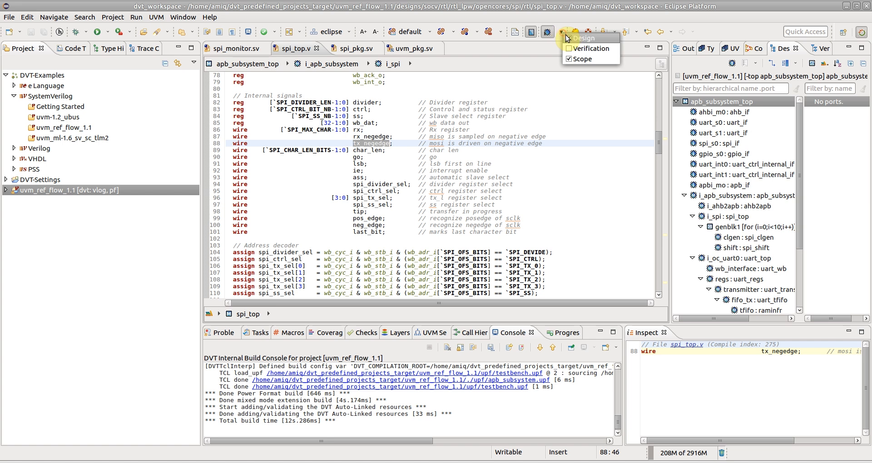